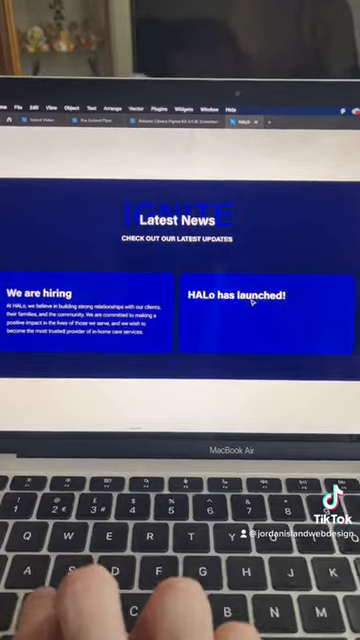
scroll("down", 3)
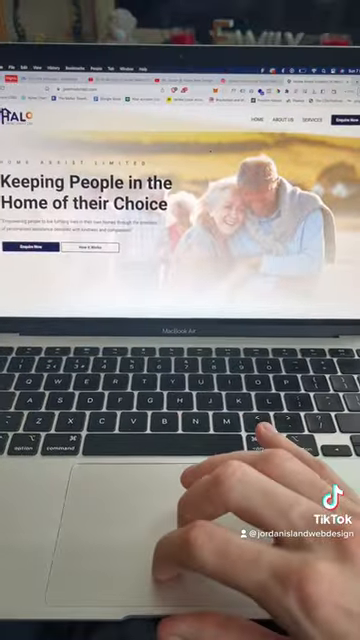
scroll("down", 3)
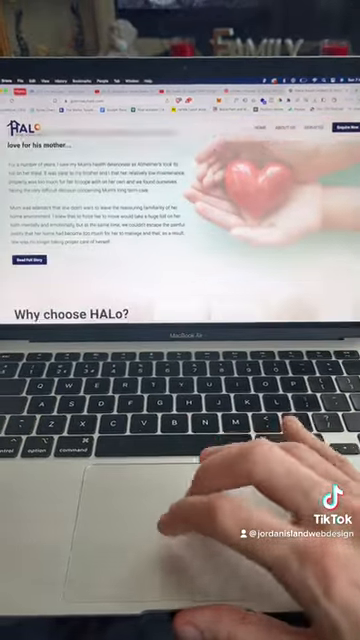
scroll("down", 3)
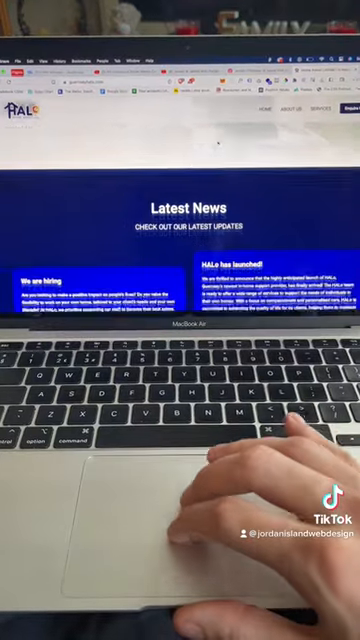